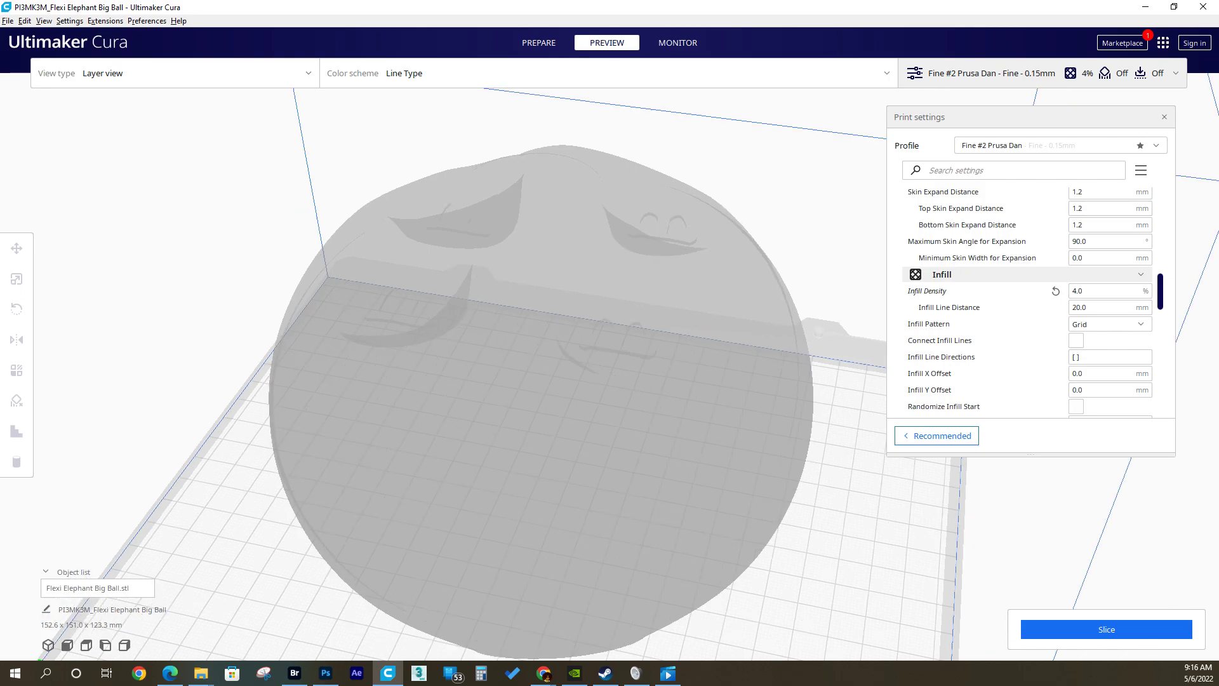
Place a support-blocker cube on top of the ball model and select it
click(506, 350)
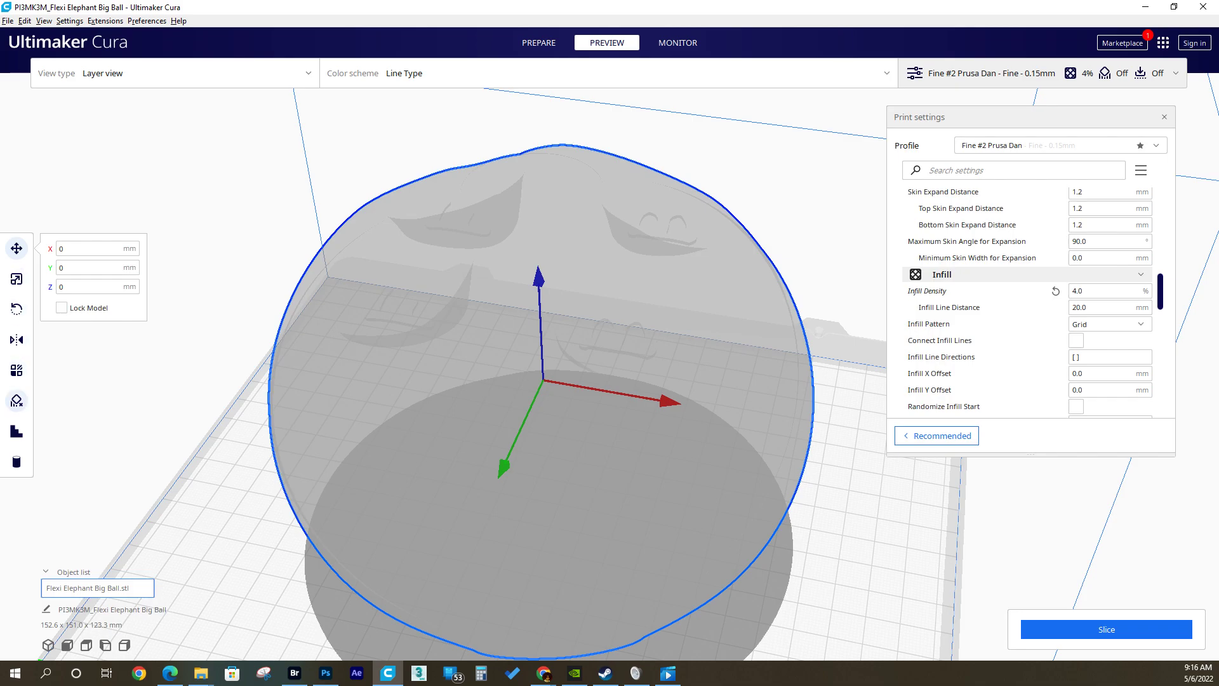
mouse_move(17, 400)
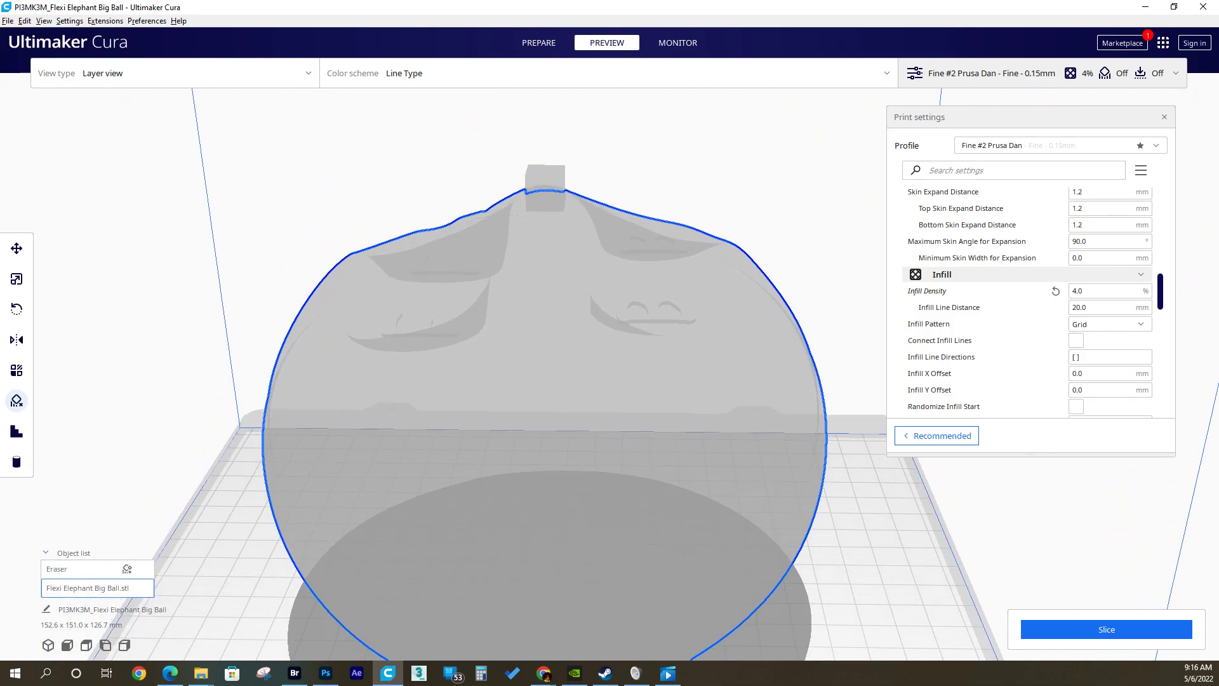
click(98, 569)
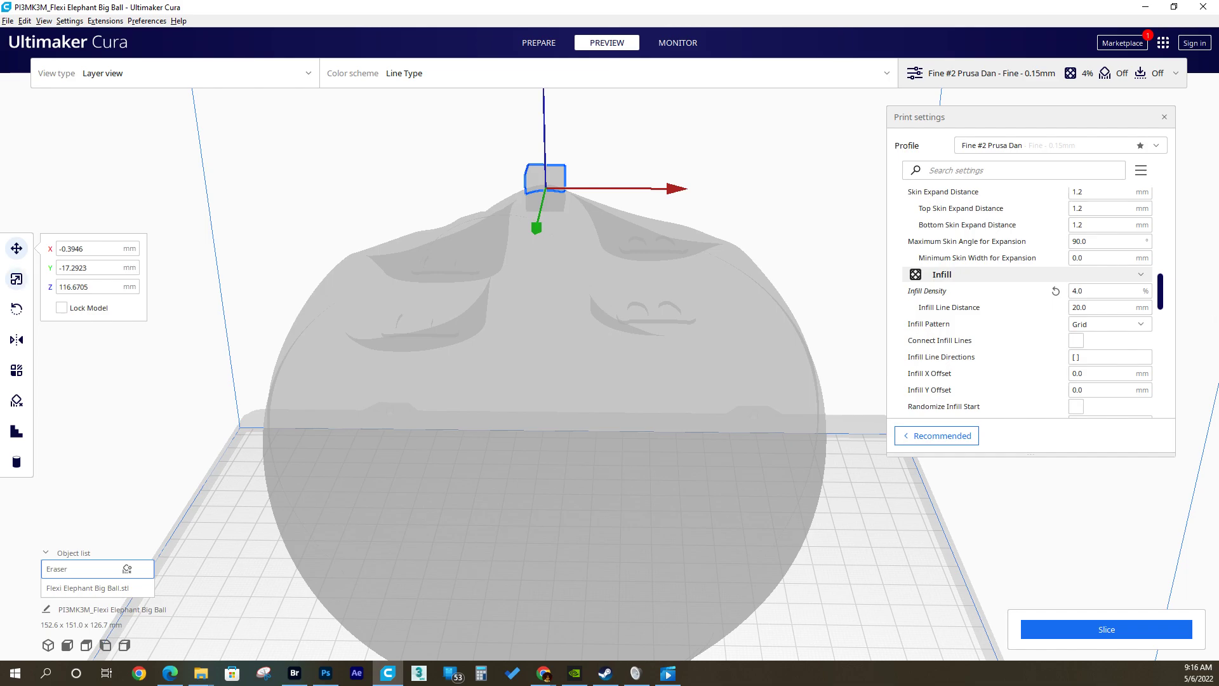
Scale the blocker into a wide box enclosing the upper part of the ball
click(16, 279)
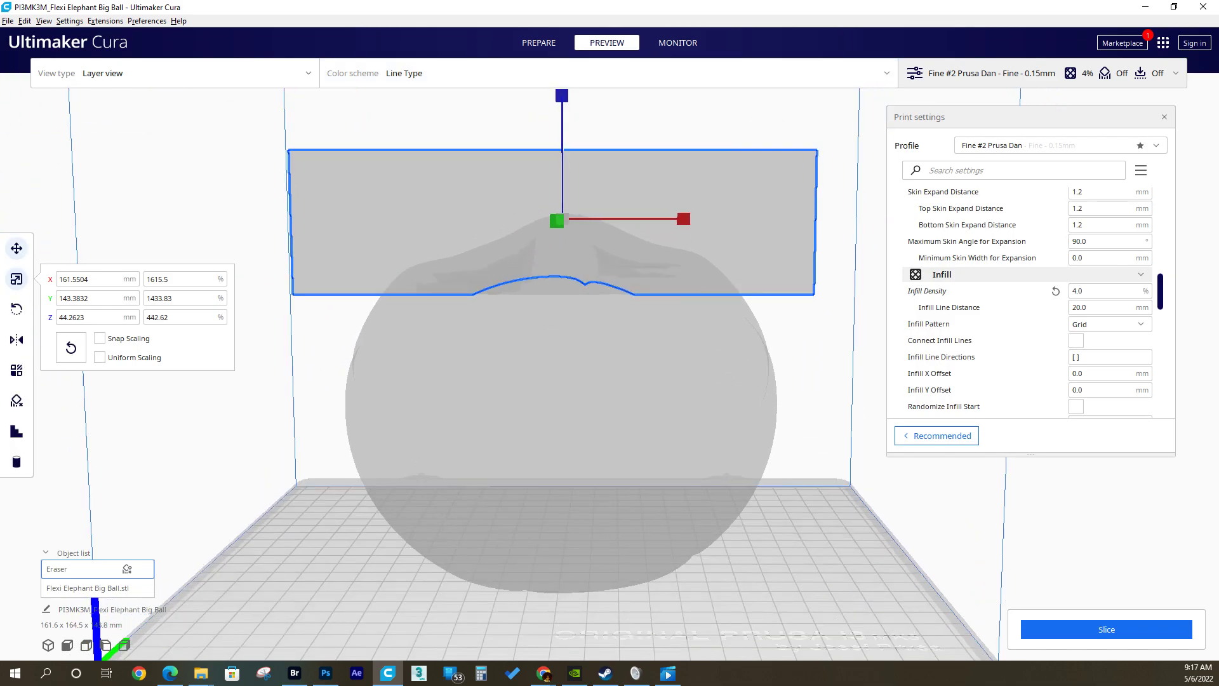
click(538, 43)
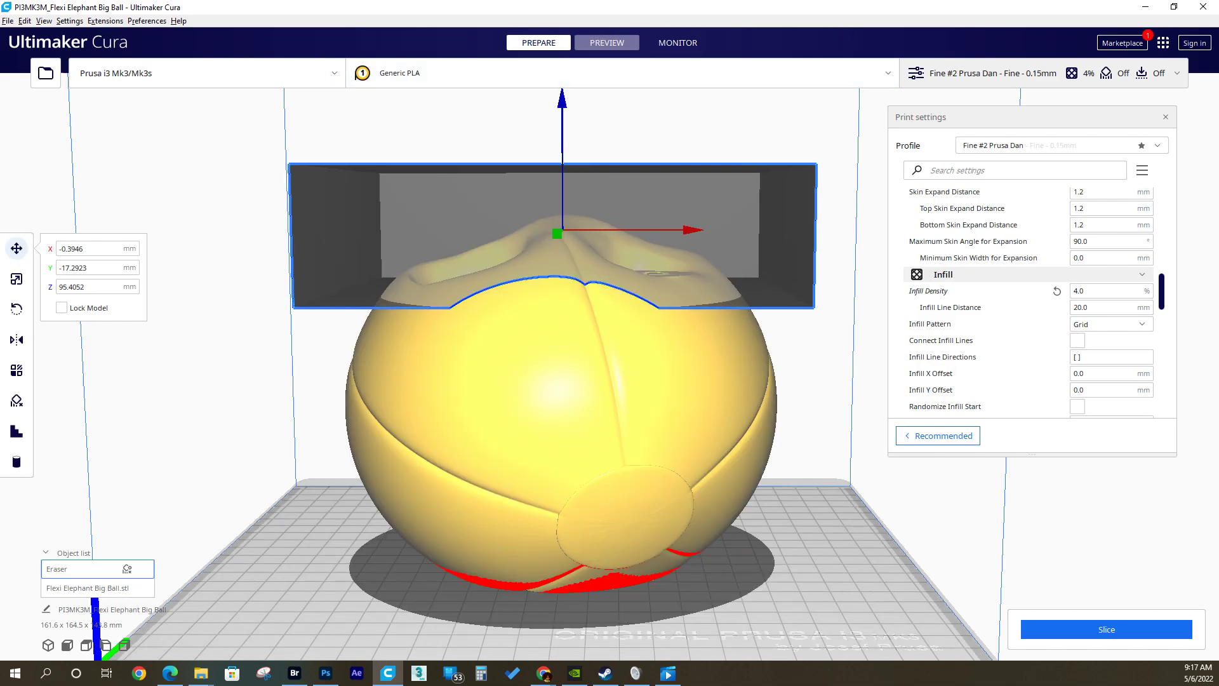
click(607, 44)
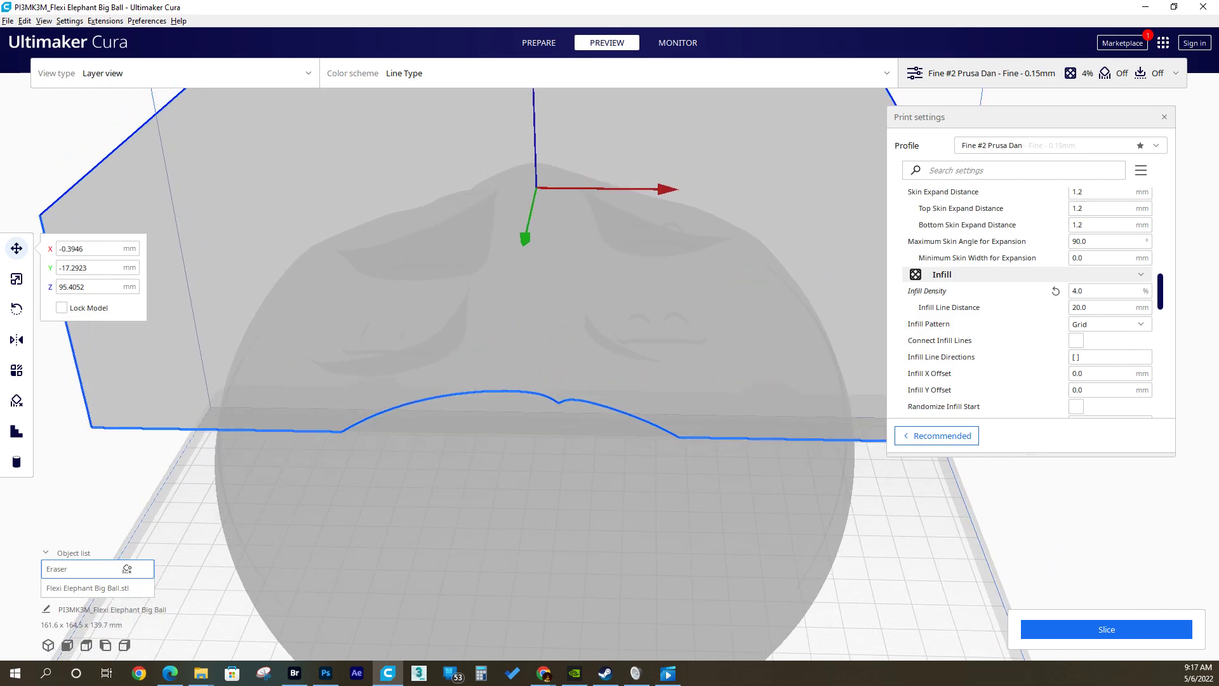
mouse_move(15, 401)
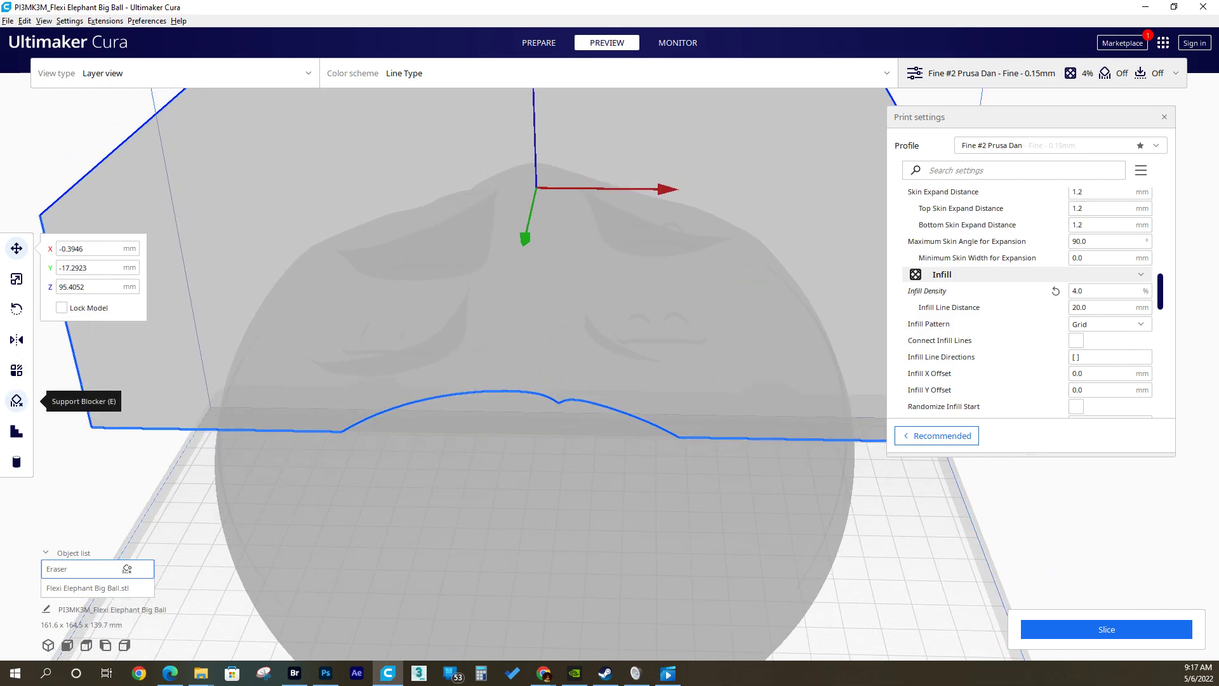
mouse_move(15, 370)
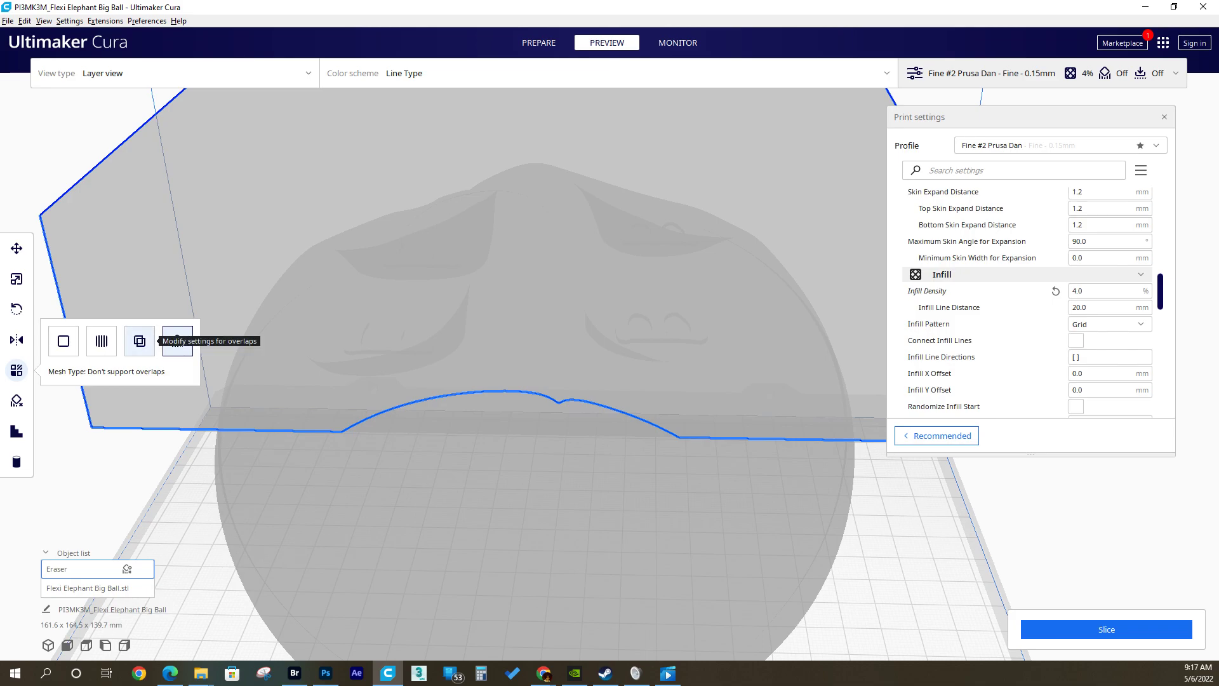
Set the blocker's mesh type to 'Modify settings for overlaps' and bring up its settings selection
click(138, 341)
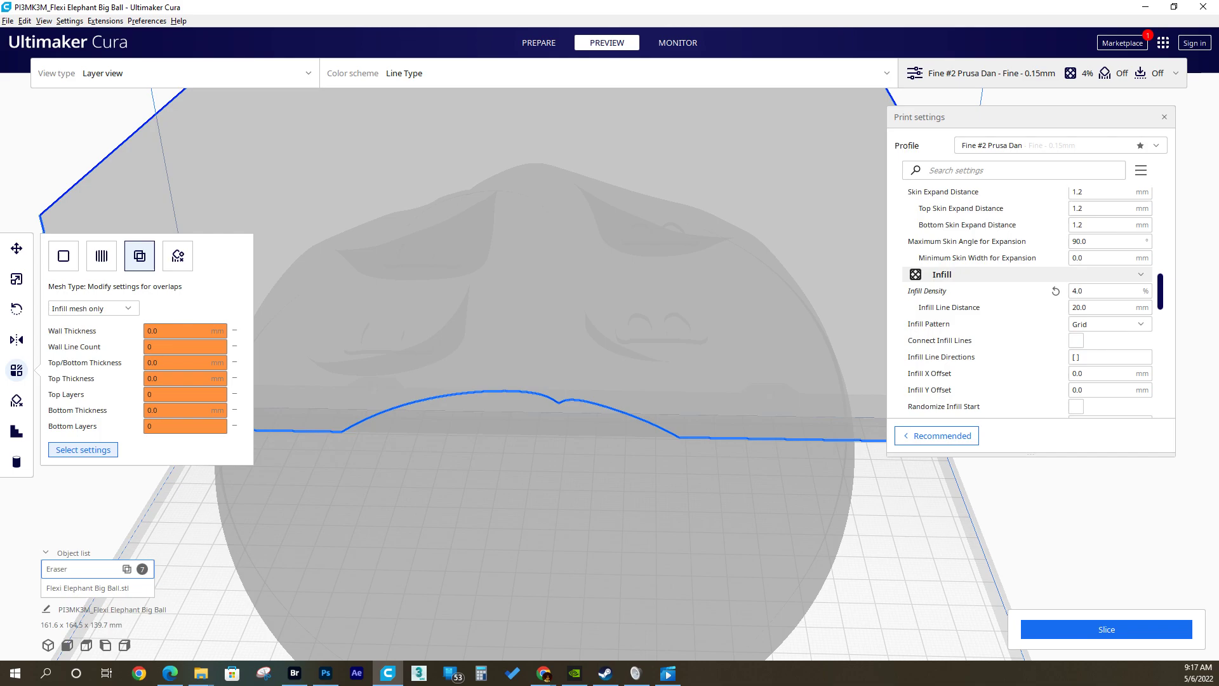
click(81, 450)
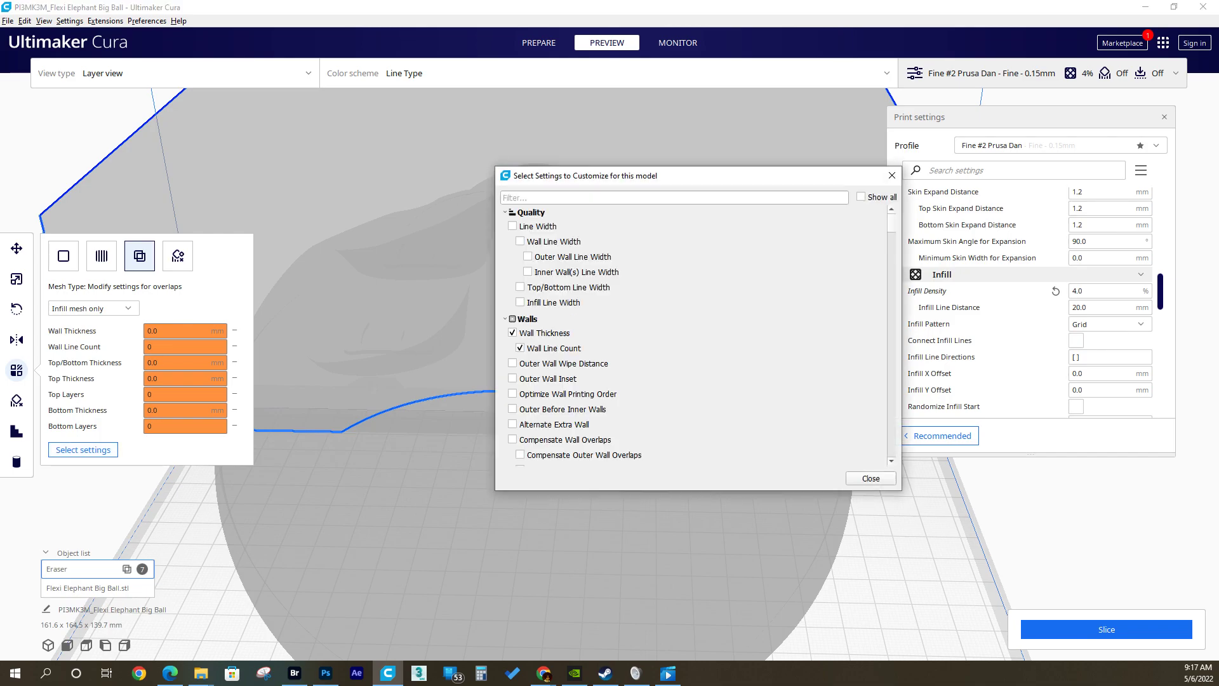
scroll(down, 3)
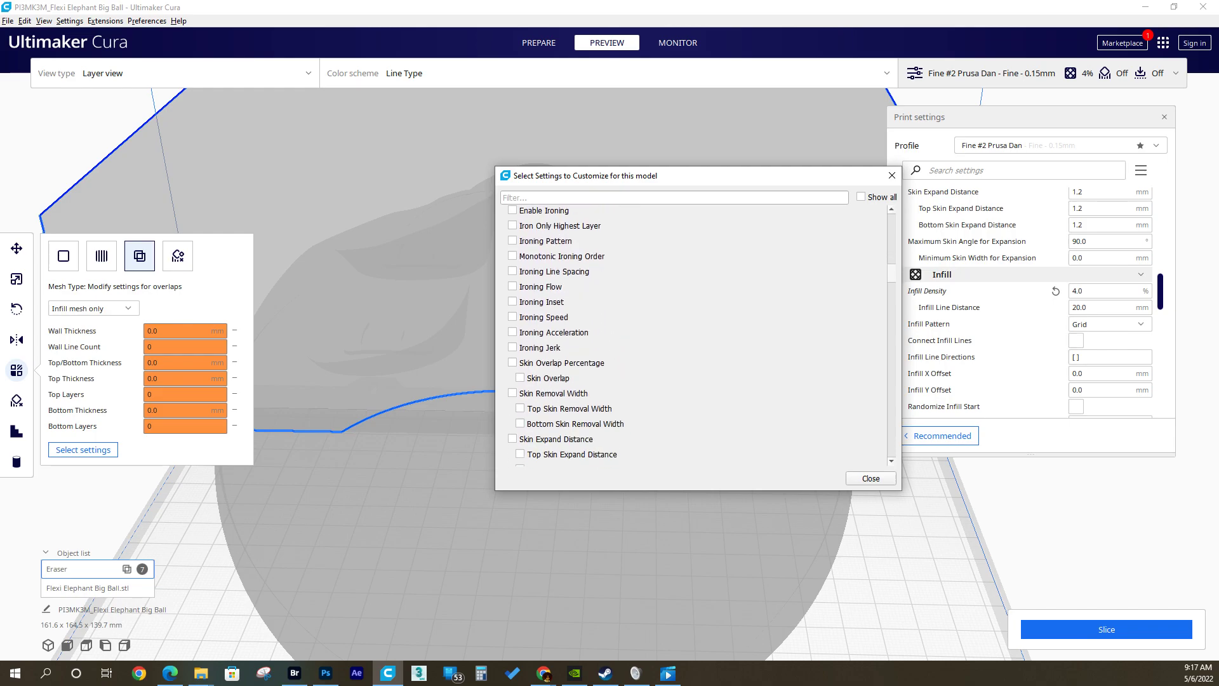
Add Infill Density to the blocker's overrides and set it to 15%
scroll(down, 3)
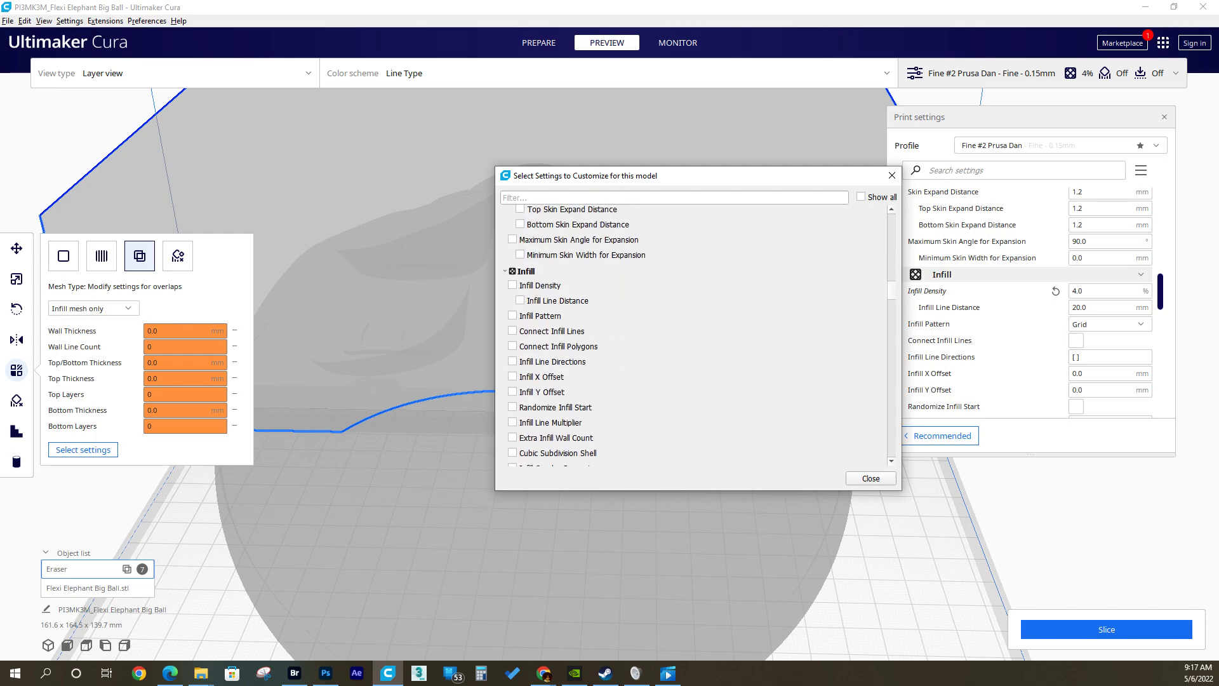
click(512, 286)
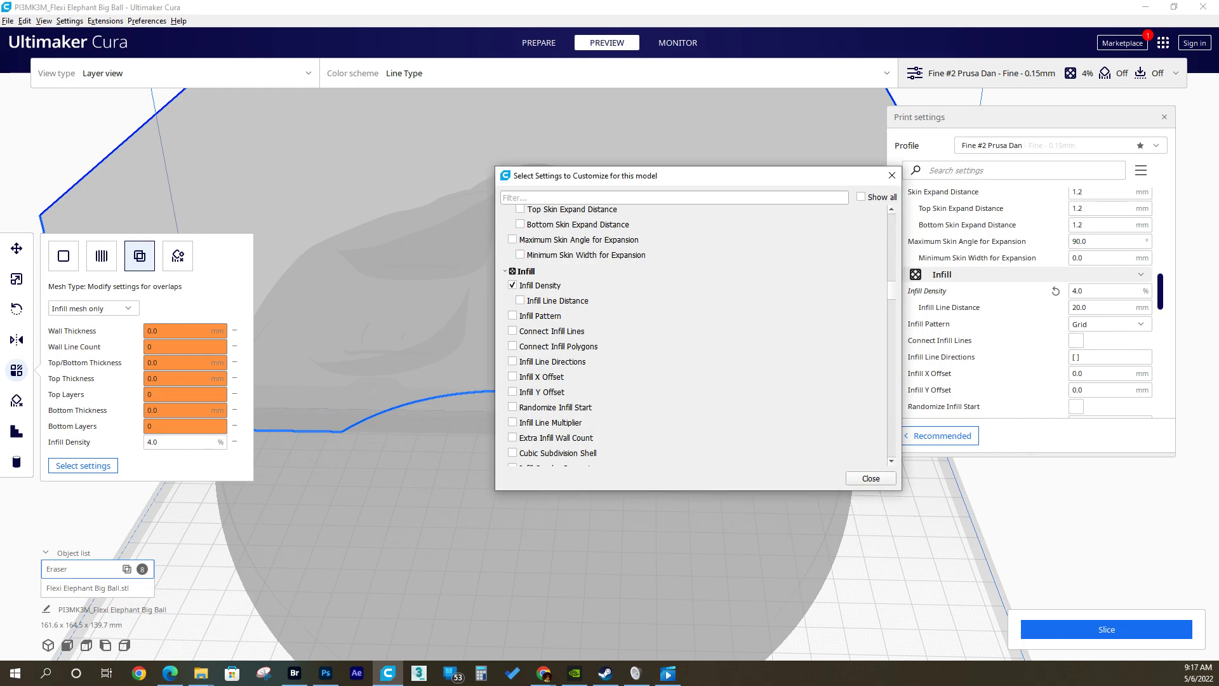
click(870, 479)
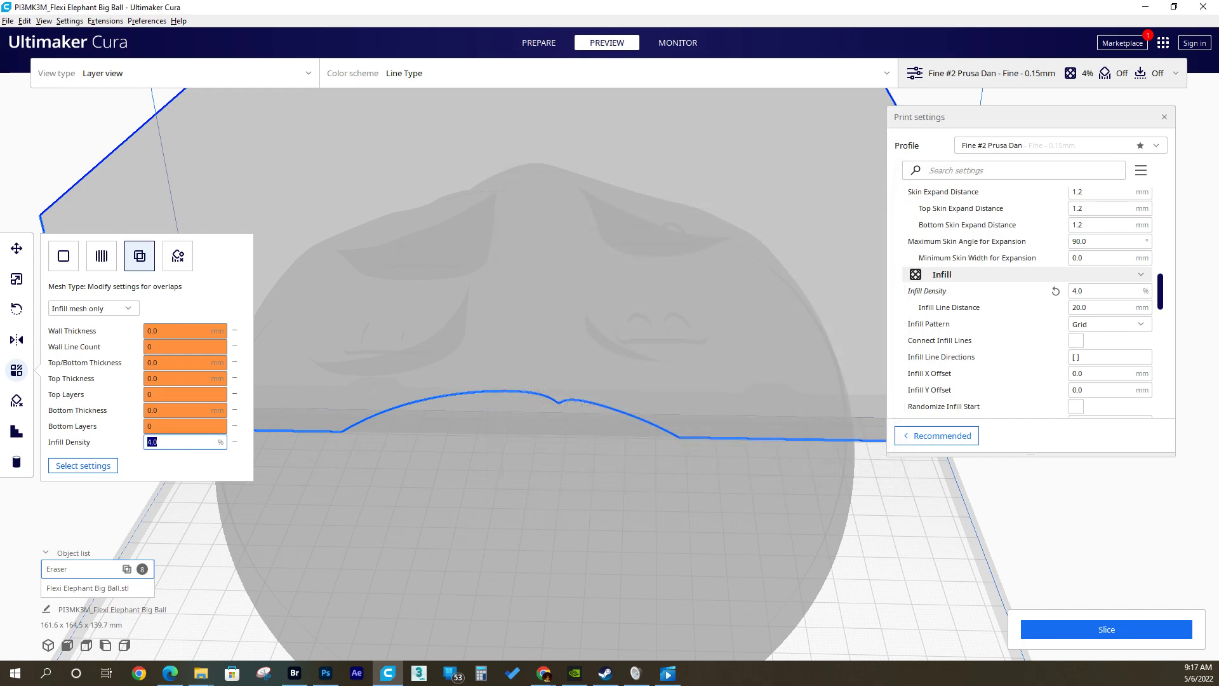
text(15)
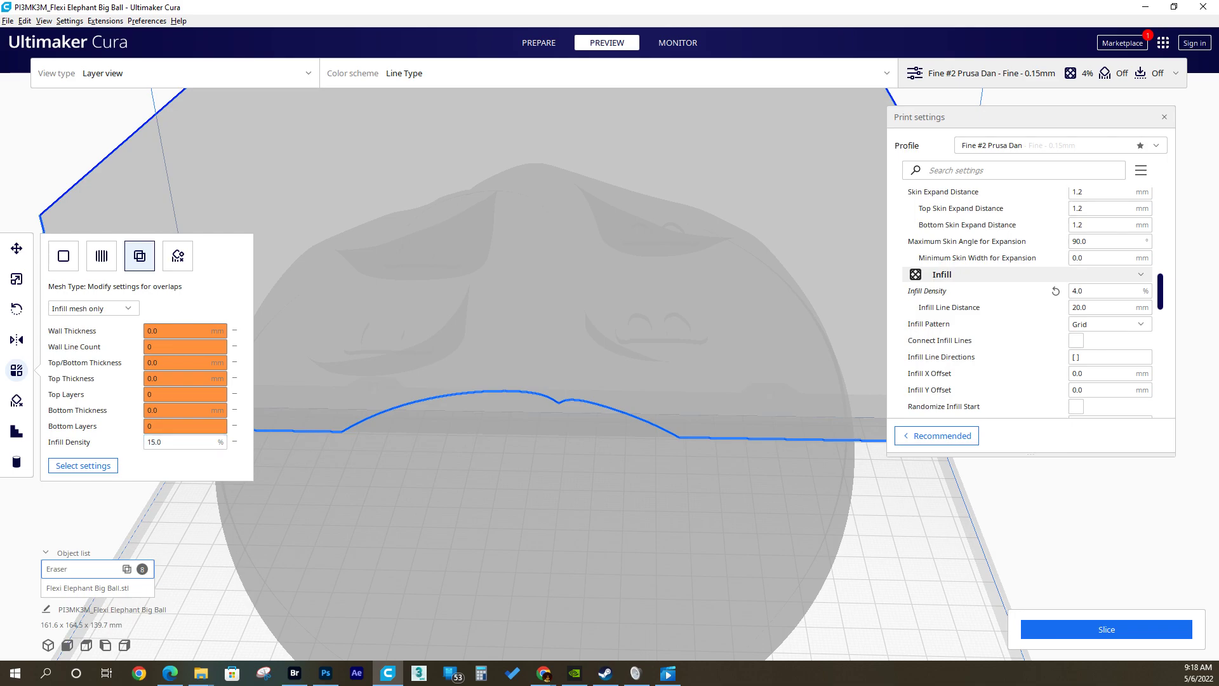
mouse_move(1106, 629)
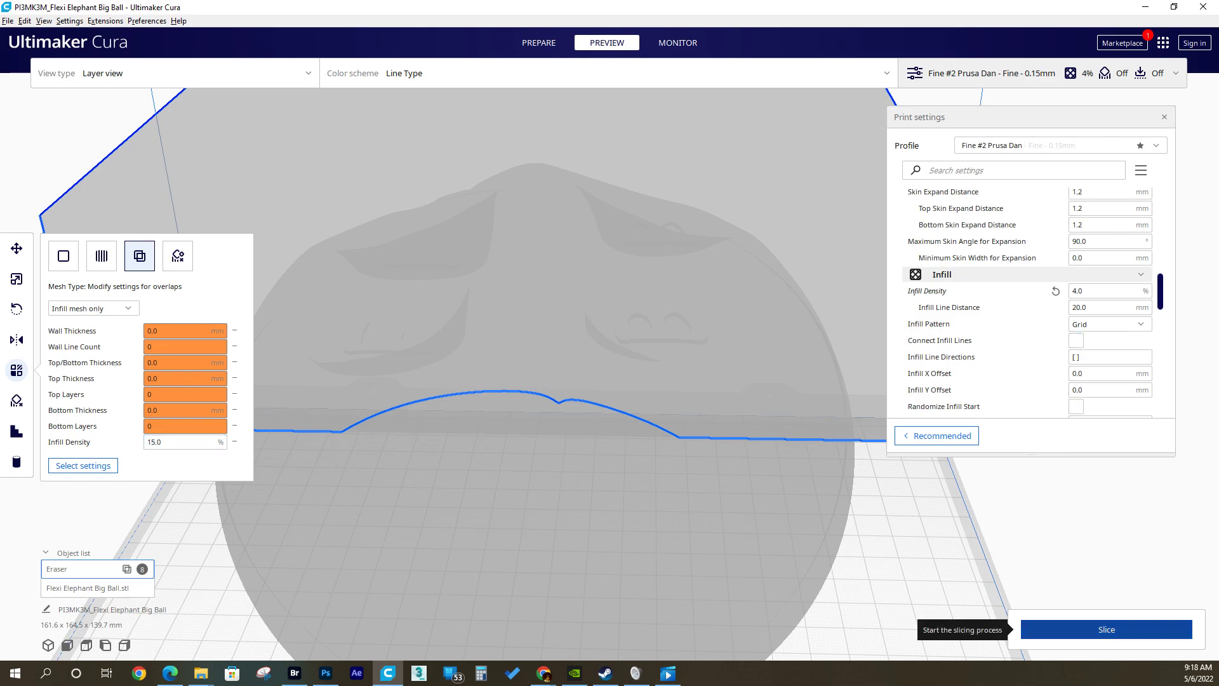
Slice the ball with its blocker, giving a 16h12m print estimate
click(1105, 629)
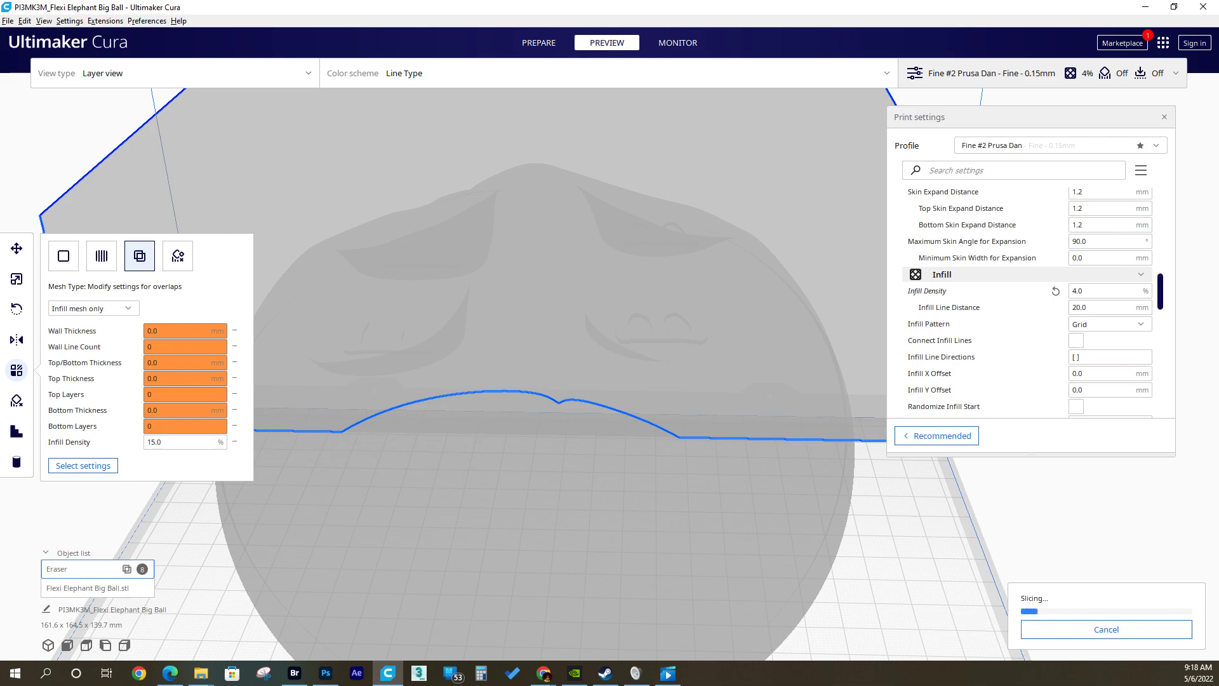
click(1110, 374)
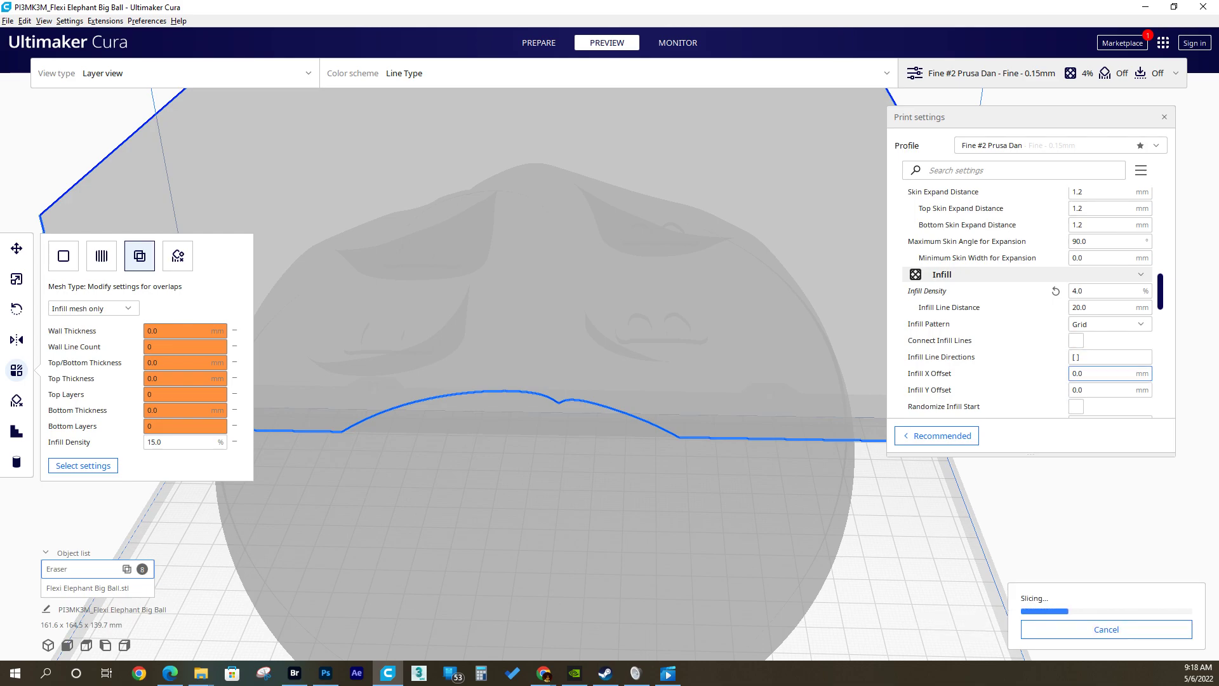
mouse_move(930, 373)
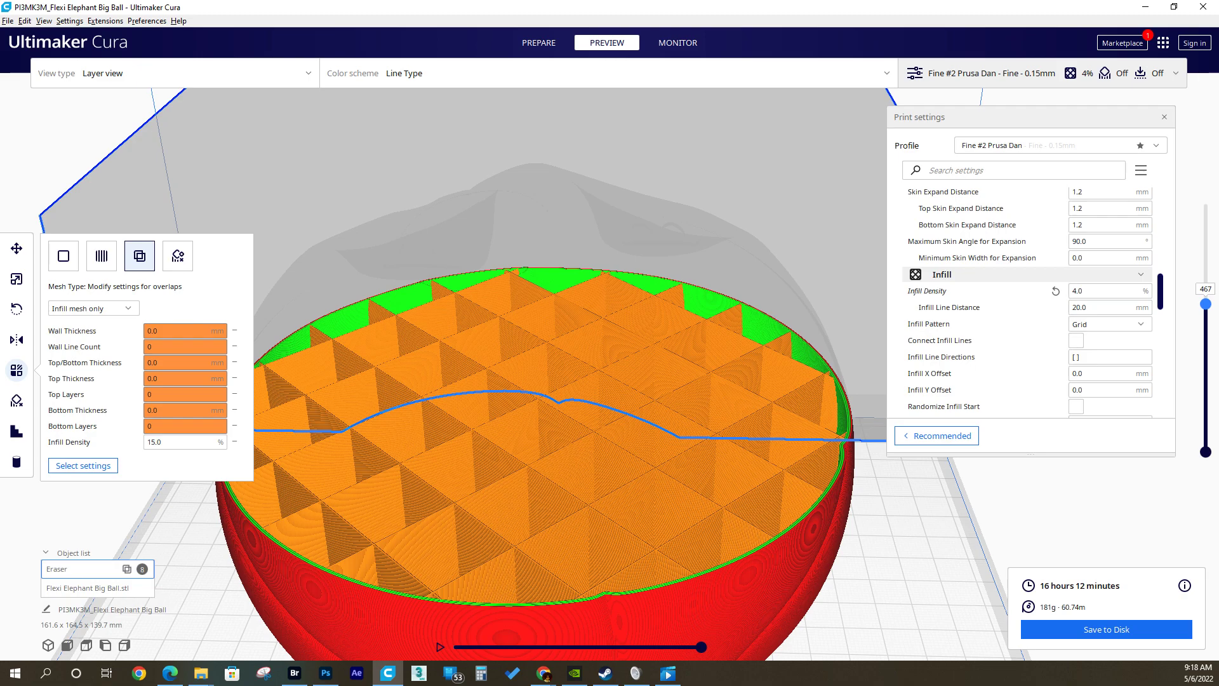
mouse_move(636, 281)
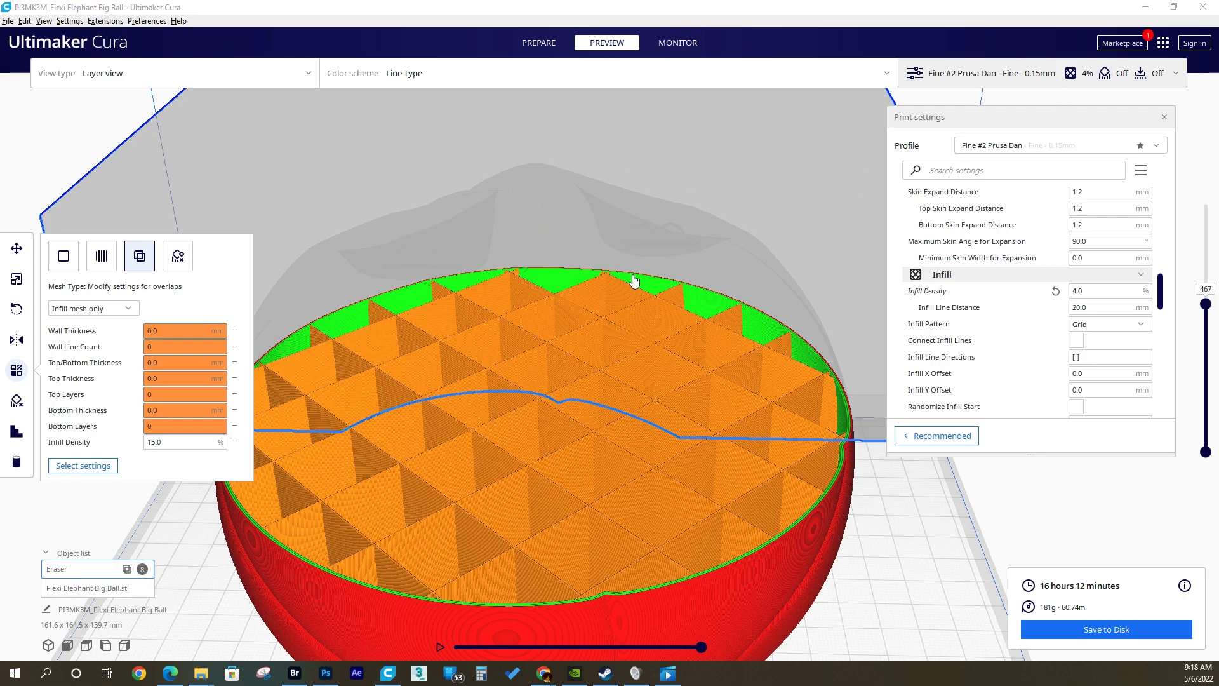